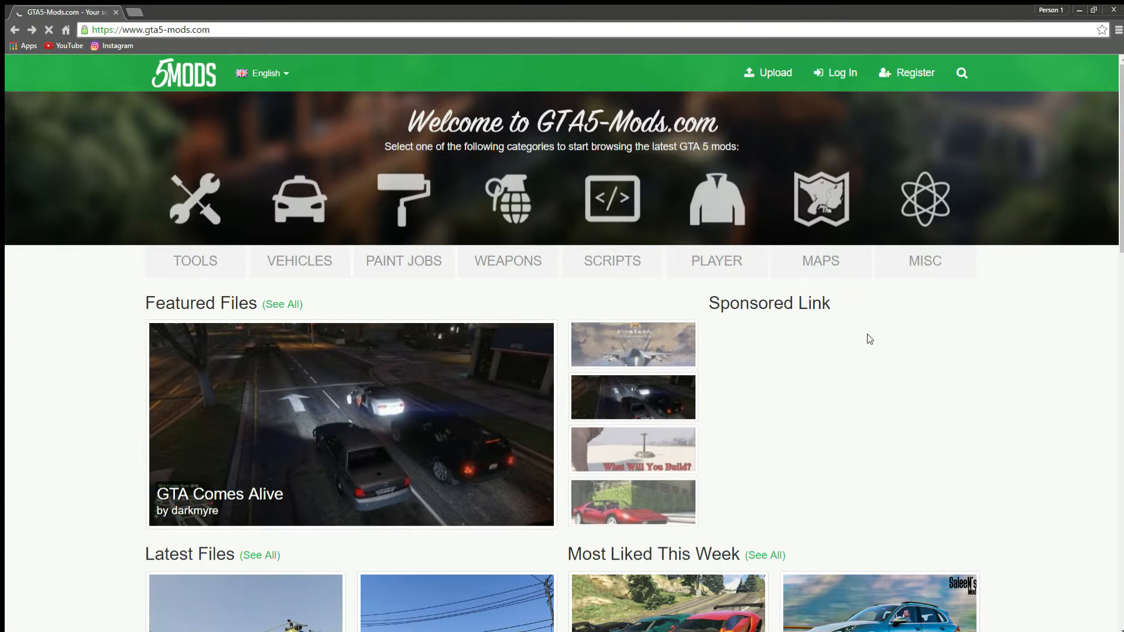
# Step: Search GTA5-Mods.com for 'script hook v' to list the Script Hook V + Native Trainer mod
pyautogui.scroll(-3)
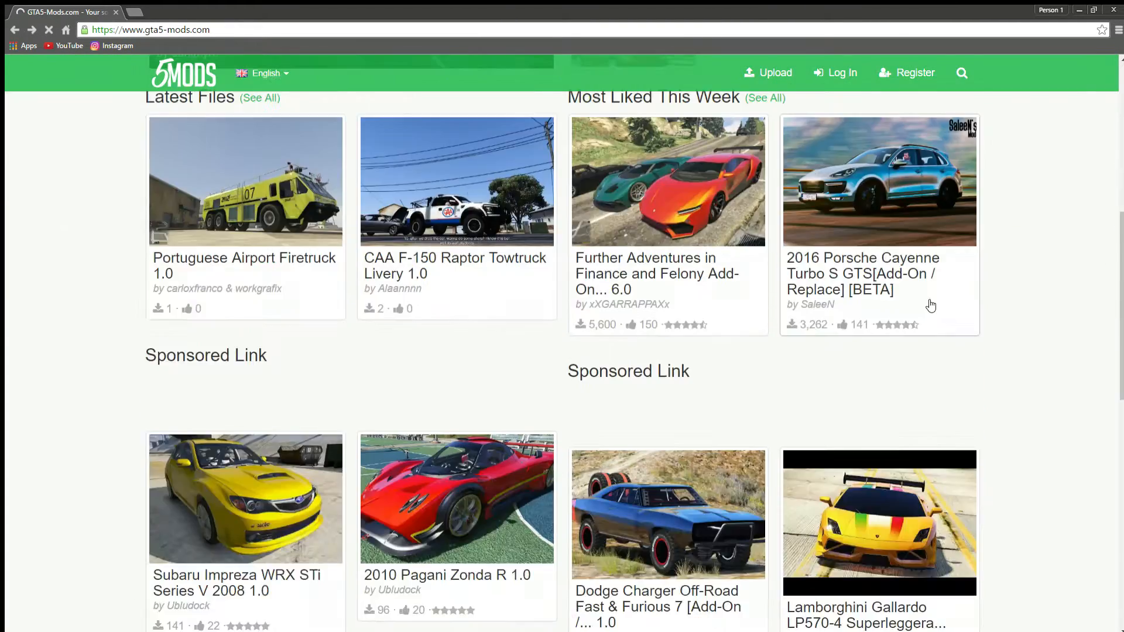
pyautogui.scroll(-3)
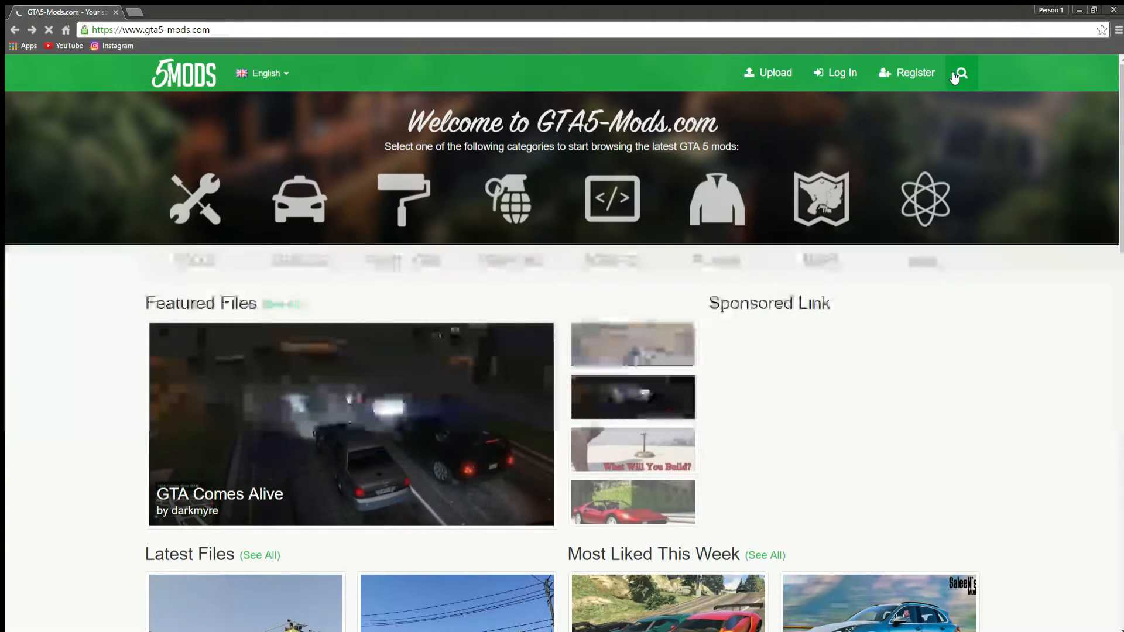
pyautogui.click(961, 73)
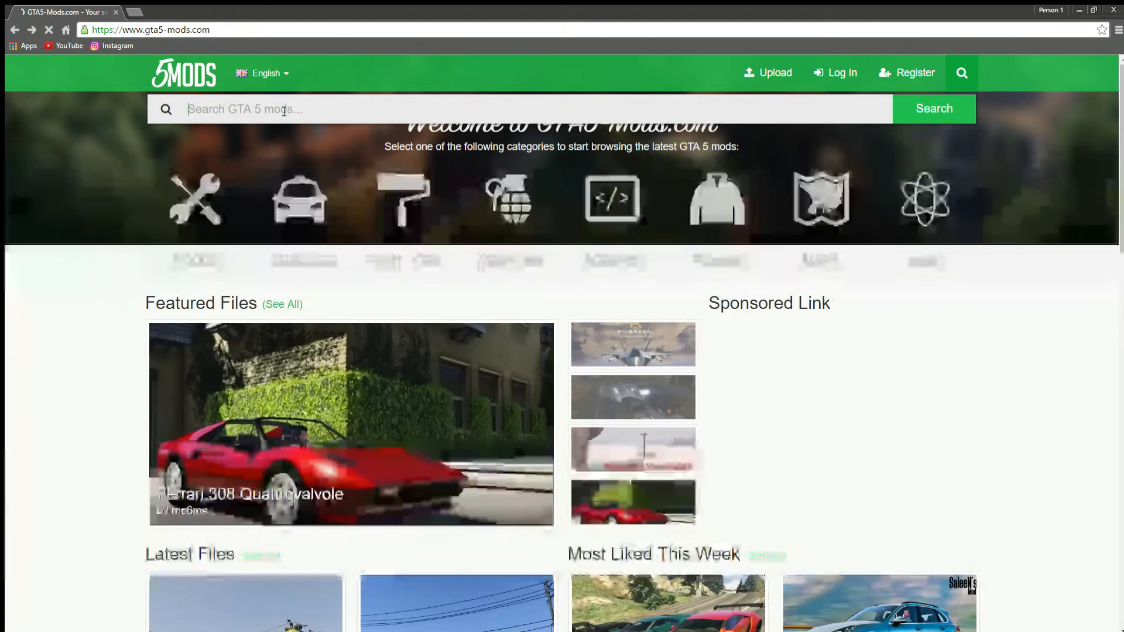
pyautogui.write('scri')
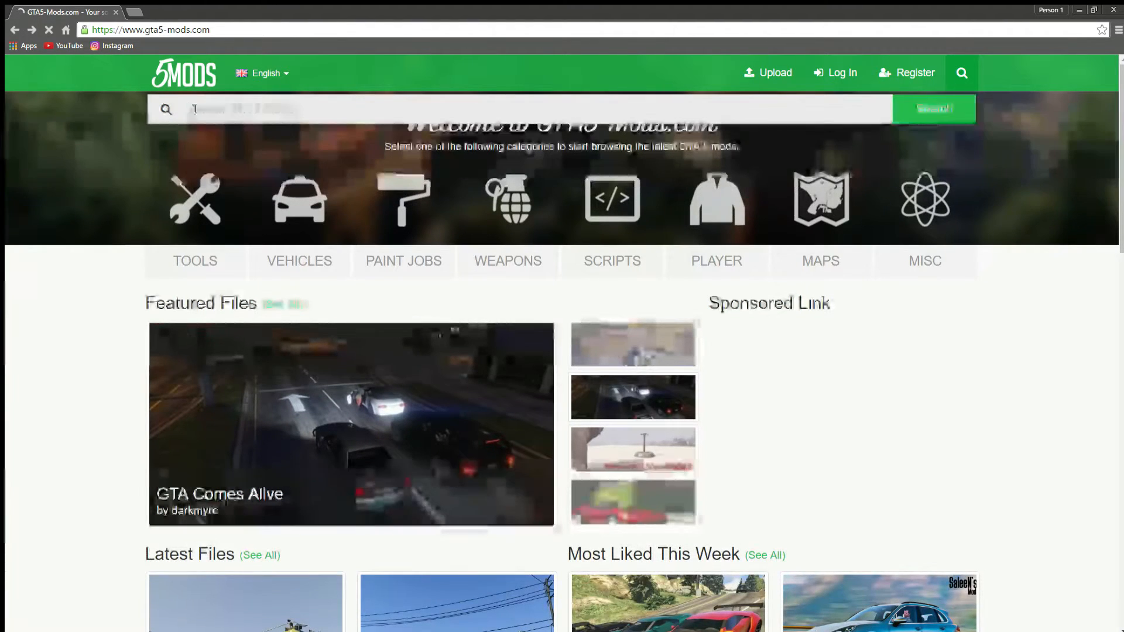
pyautogui.write('script')
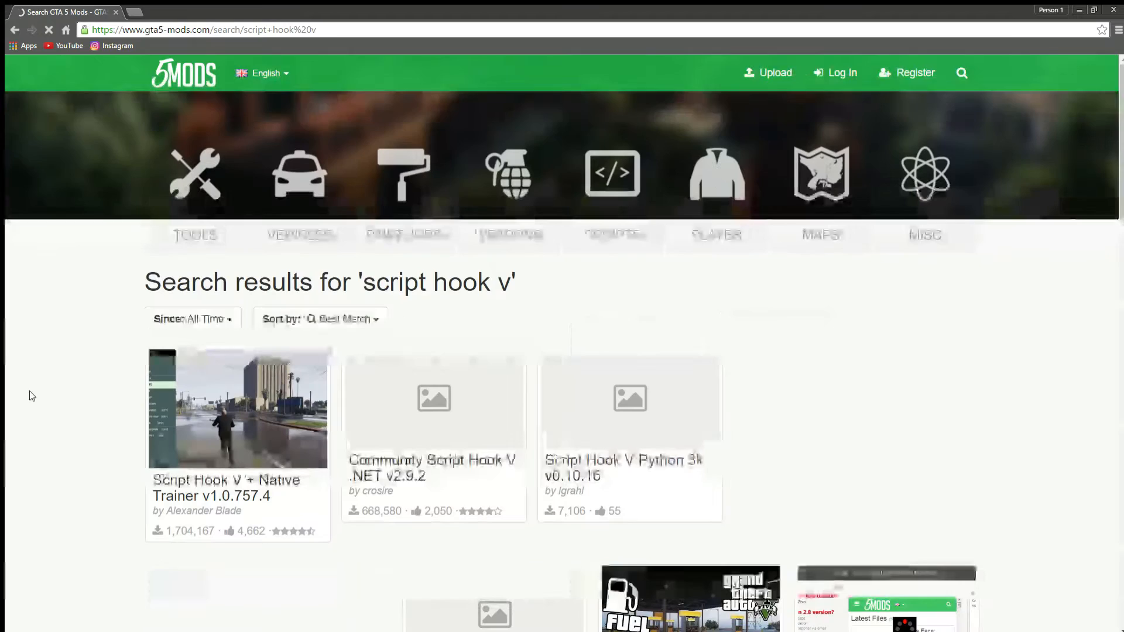
# Step: Start the Script Hook V + Native Trainer download, landing on the author's page
pyautogui.scroll(-3)
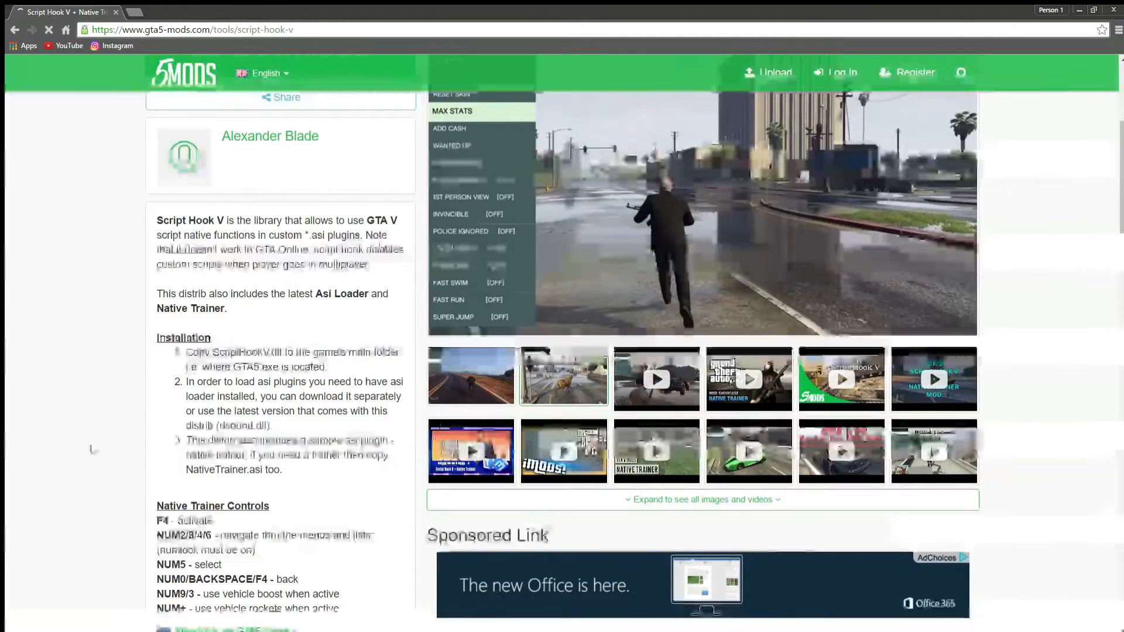
pyautogui.scroll(-3)
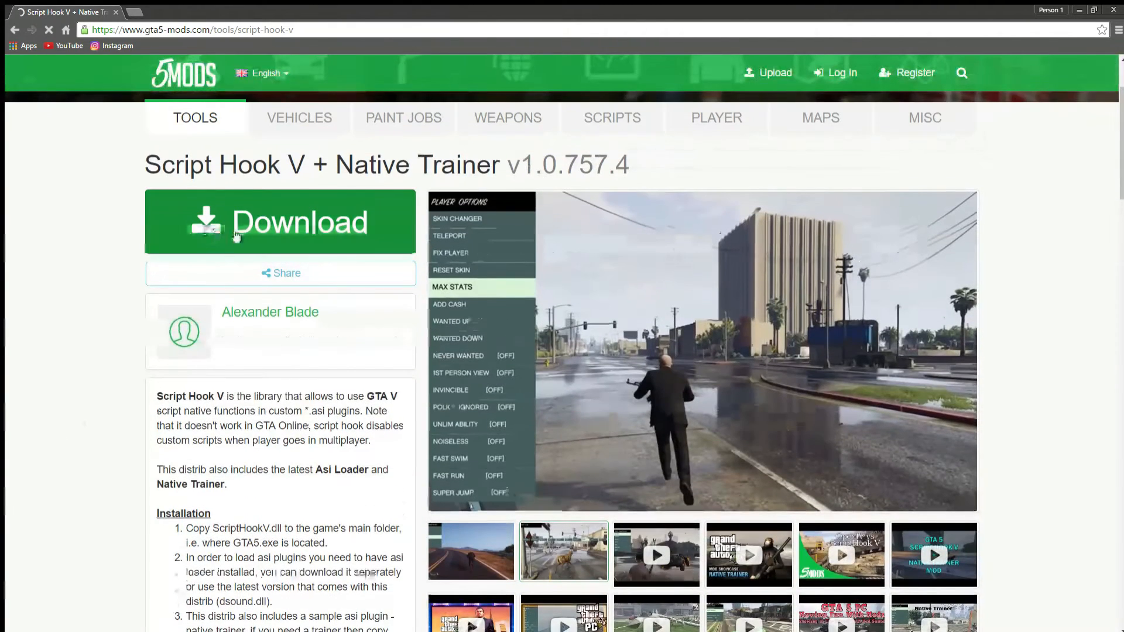
pyautogui.click(279, 222)
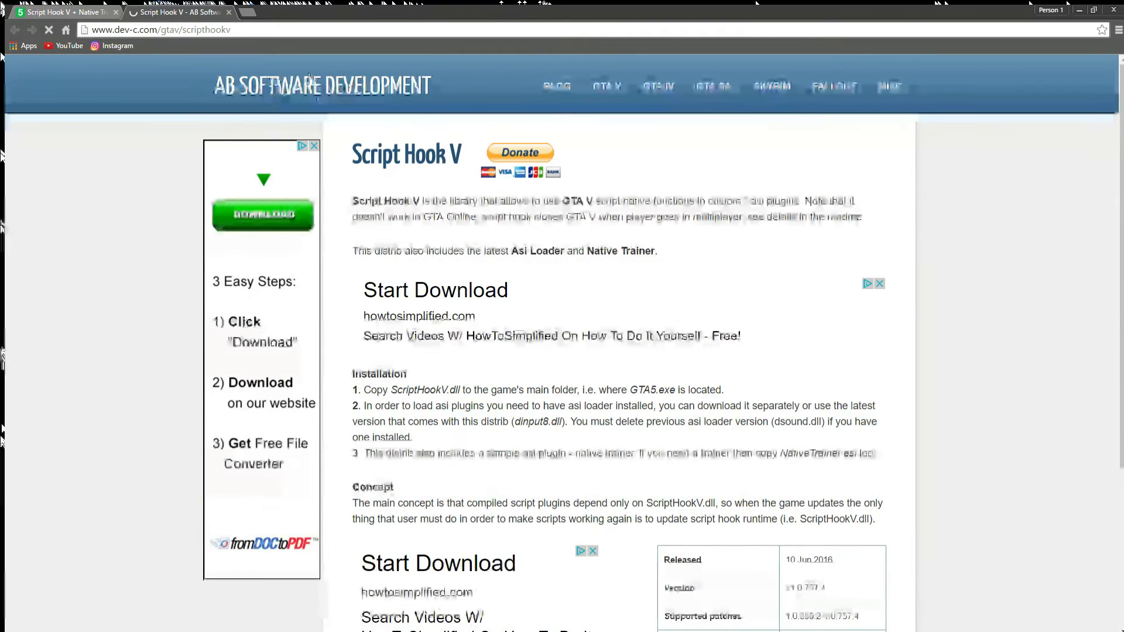
# Step: Download the ScriptHookV_1.0.757.4.zip archive from the release info table
pyautogui.scroll(-3)
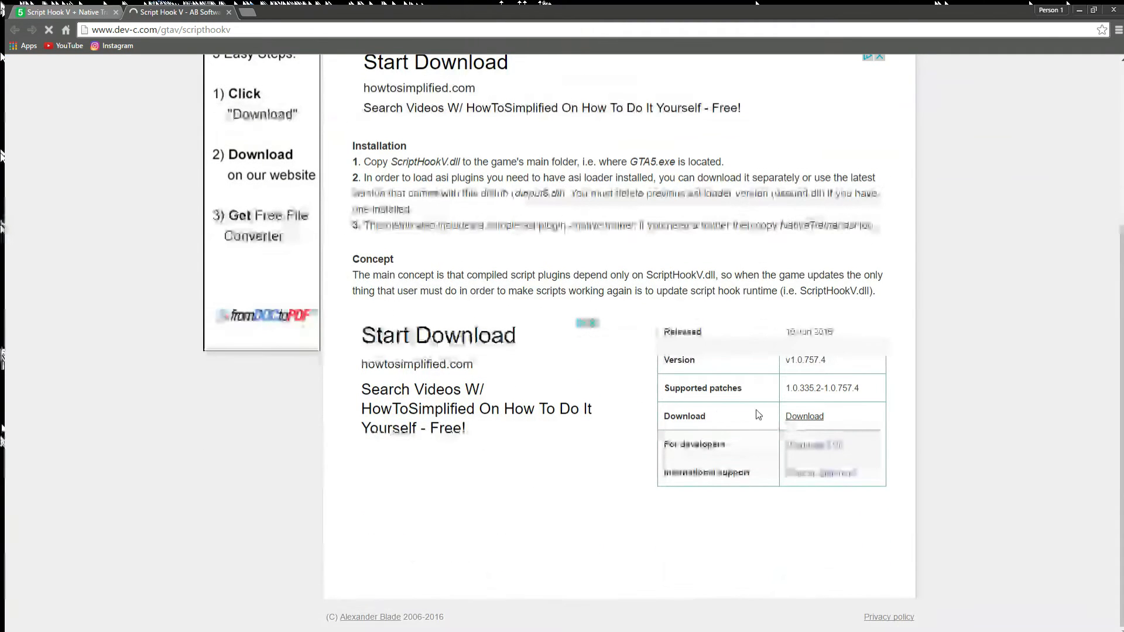
pyautogui.click(804, 415)
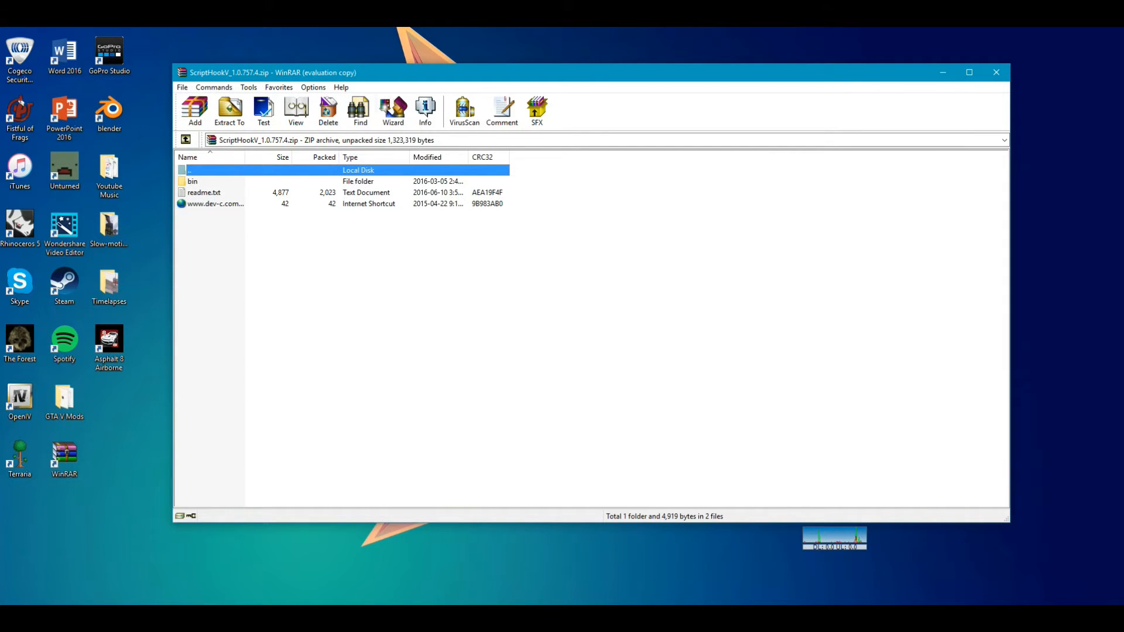
# Step: Select dinput8.dll, NativeTrainer.asi and ScriptHookV.dll in the archive's bin folder for extraction
pyautogui.click(182, 71)
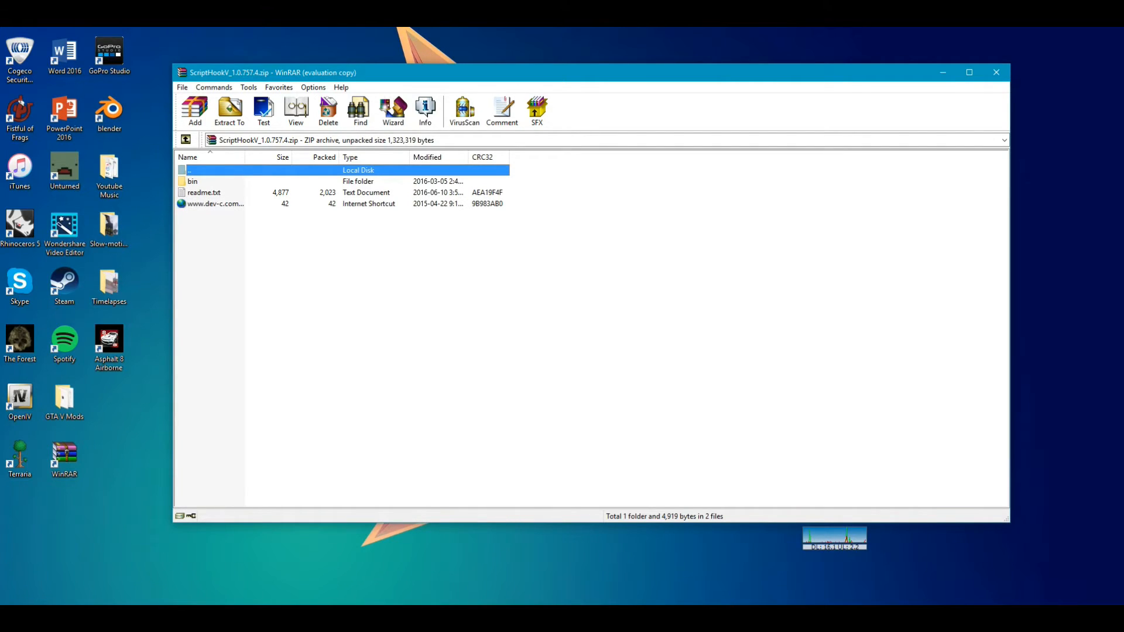
pyautogui.doubleClick(192, 181)
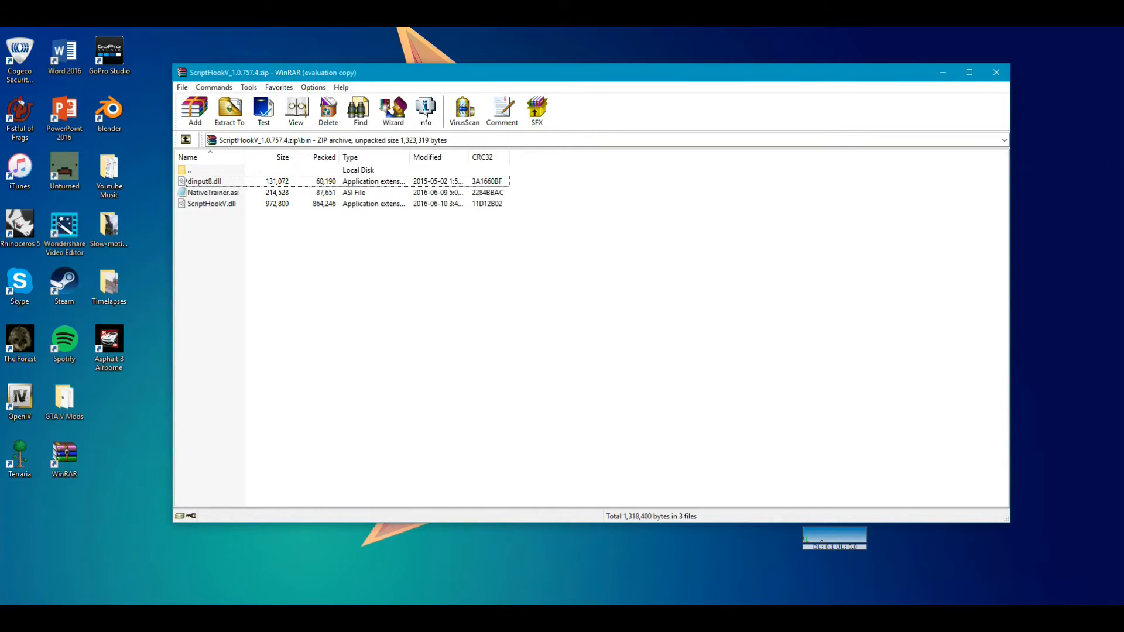
pyautogui.click(211, 203)
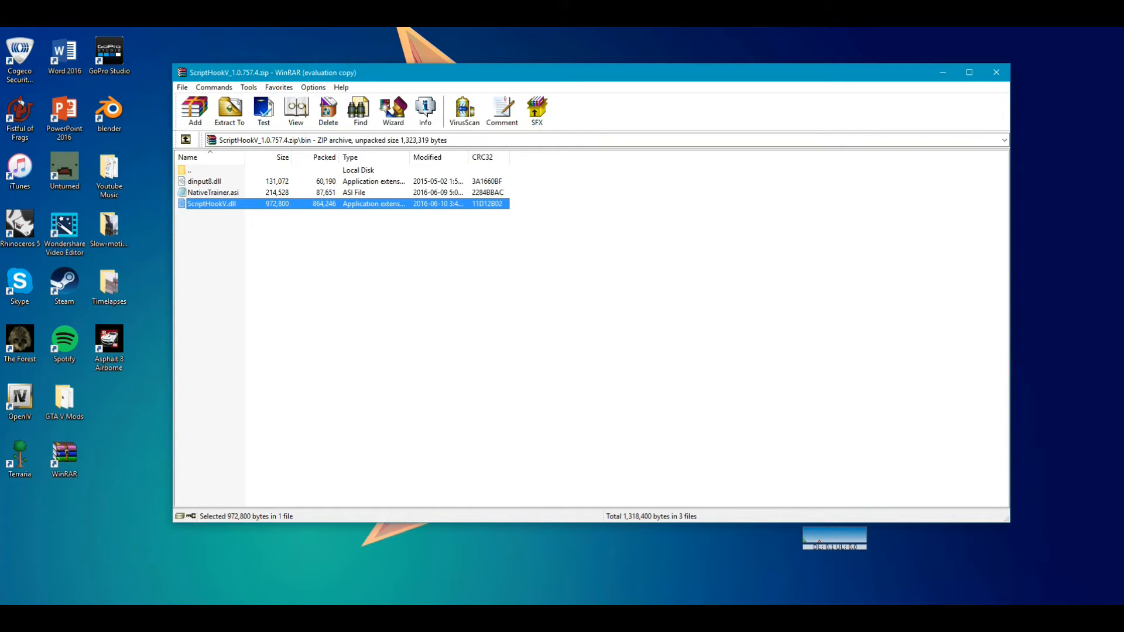
pyautogui.press('ctrl+a')
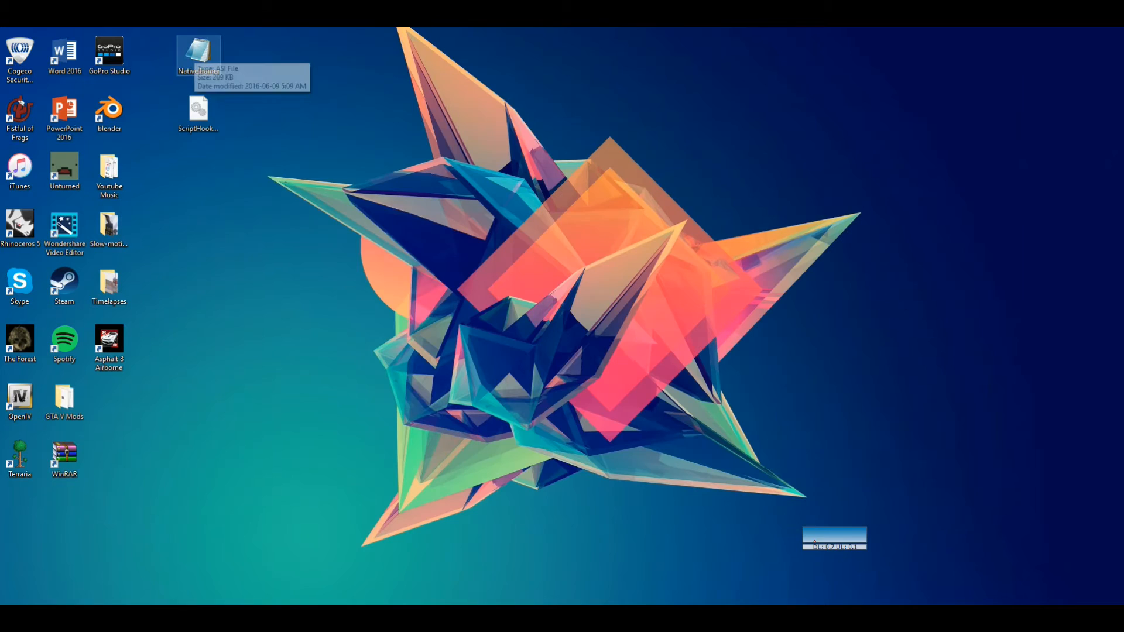
# Step: Dismiss the NativeTrainer file menu and bring up File Explorer at Quick access
pyautogui.rightClick(198, 54)
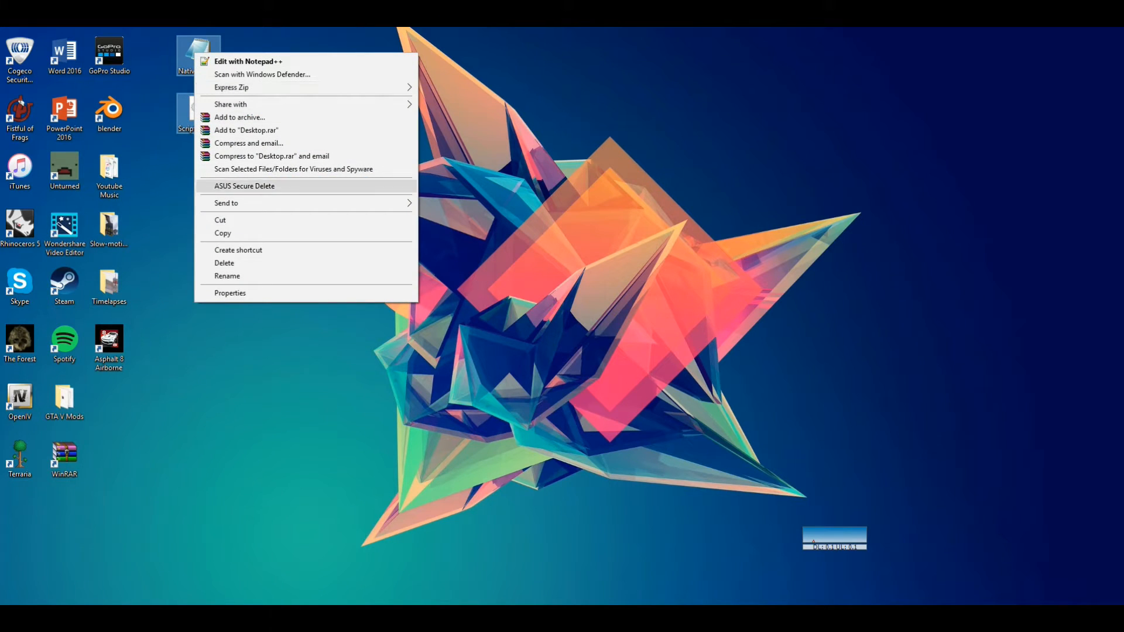
pyautogui.moveTo(230, 86)
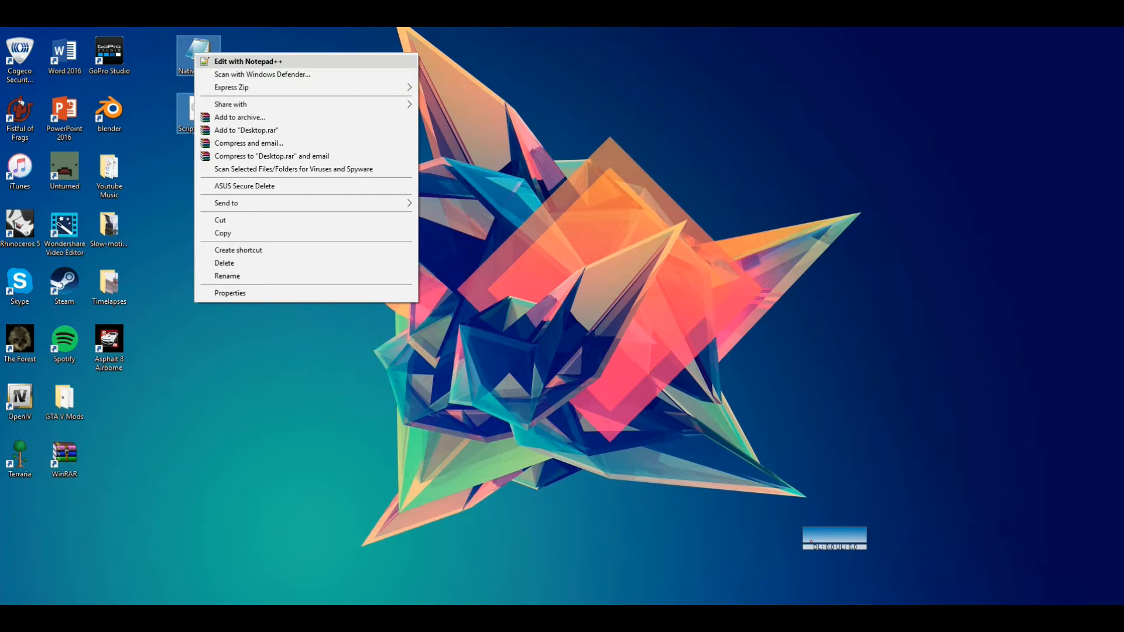
pyautogui.click(574, 358)
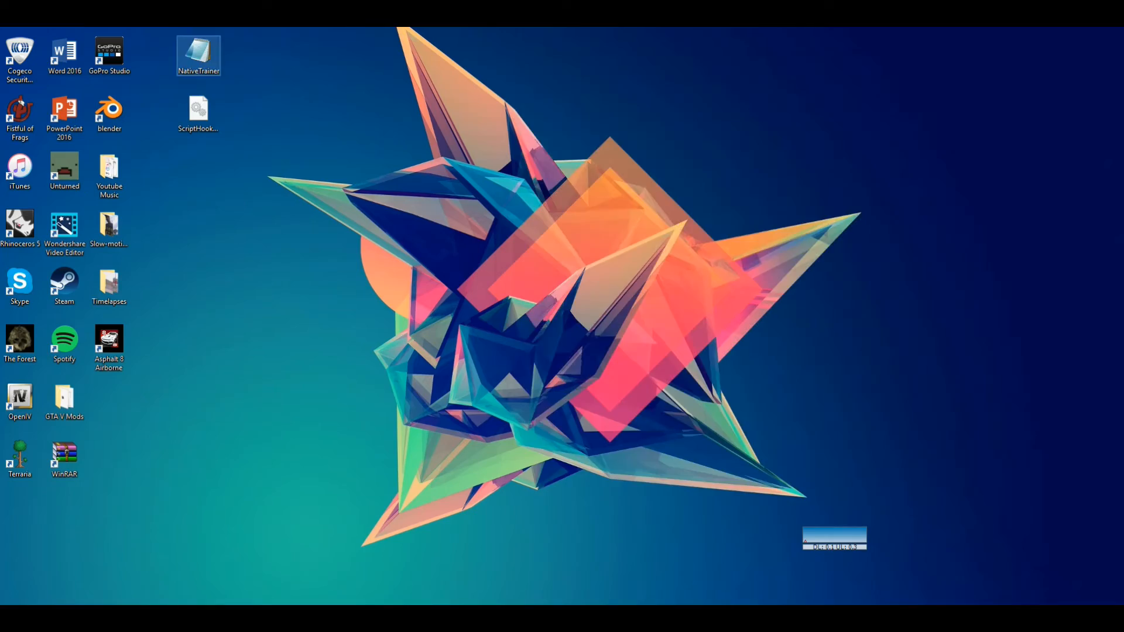
pyautogui.doubleClick(198, 57)
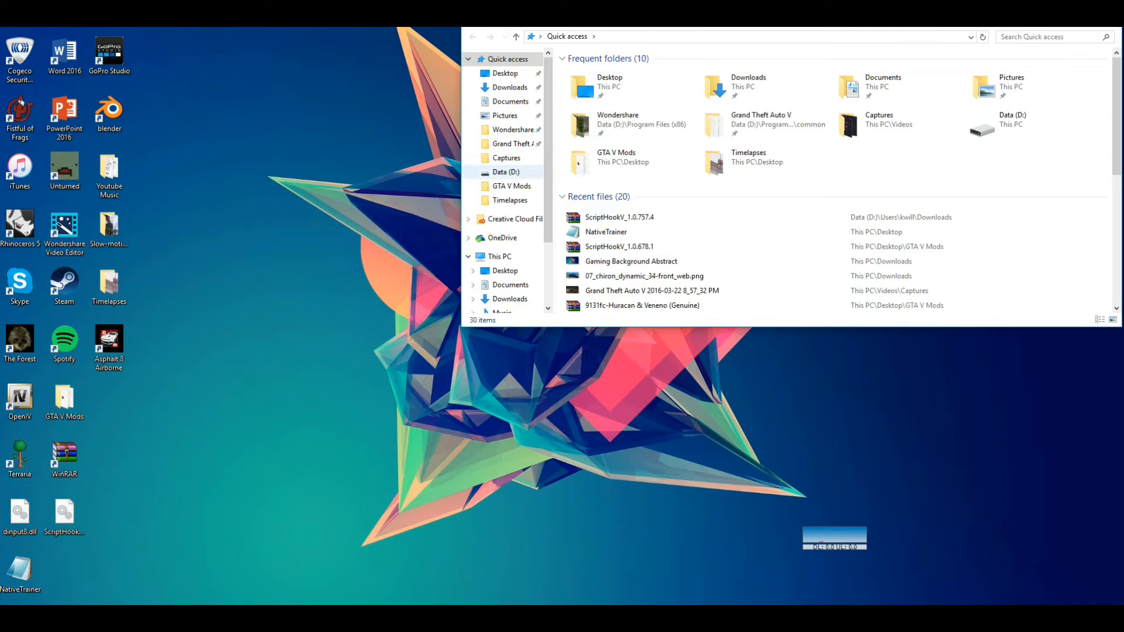
# Step: Navigate toward D:\Program Files (x86)\Steam\steamapps\common\Grand Theft Auto V
pyautogui.click(512, 186)
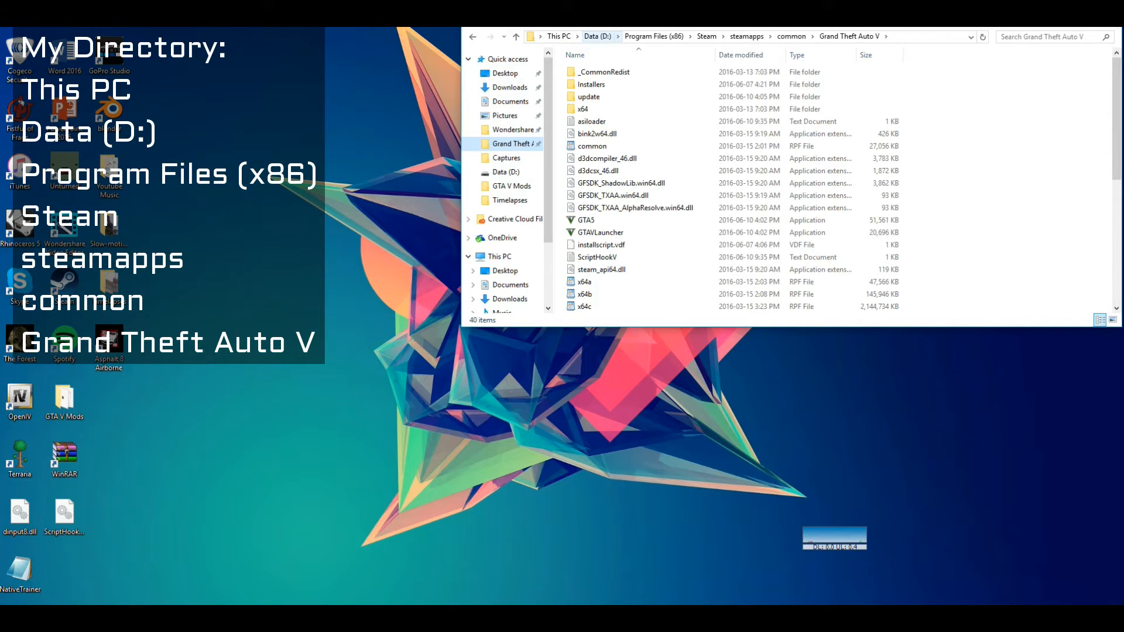
pyautogui.click(652, 36)
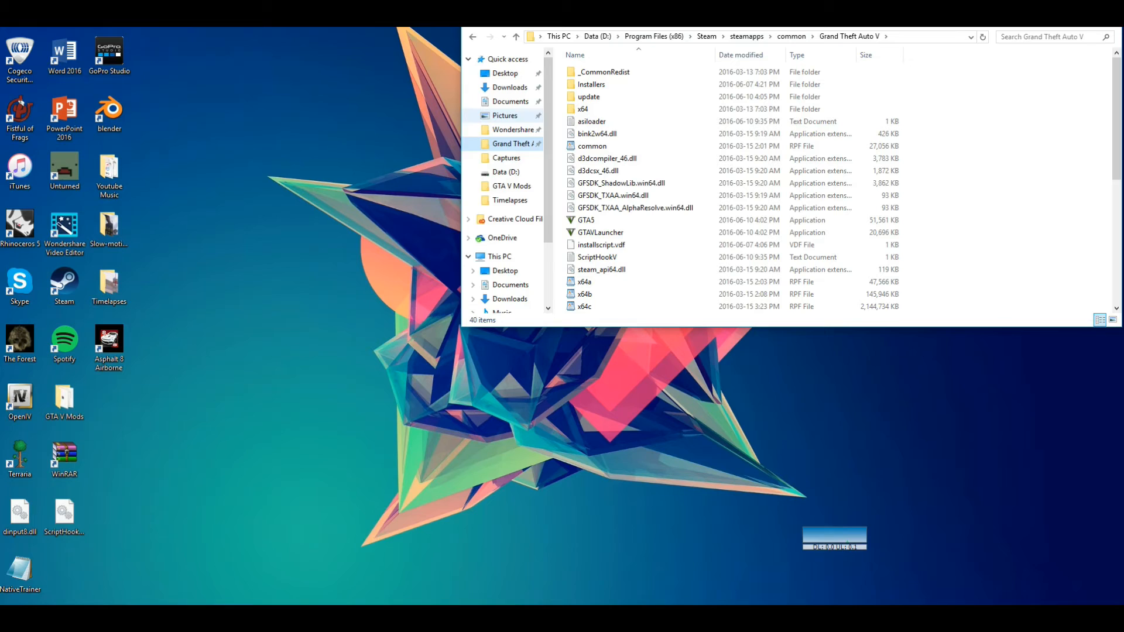
pyautogui.scroll(-3)
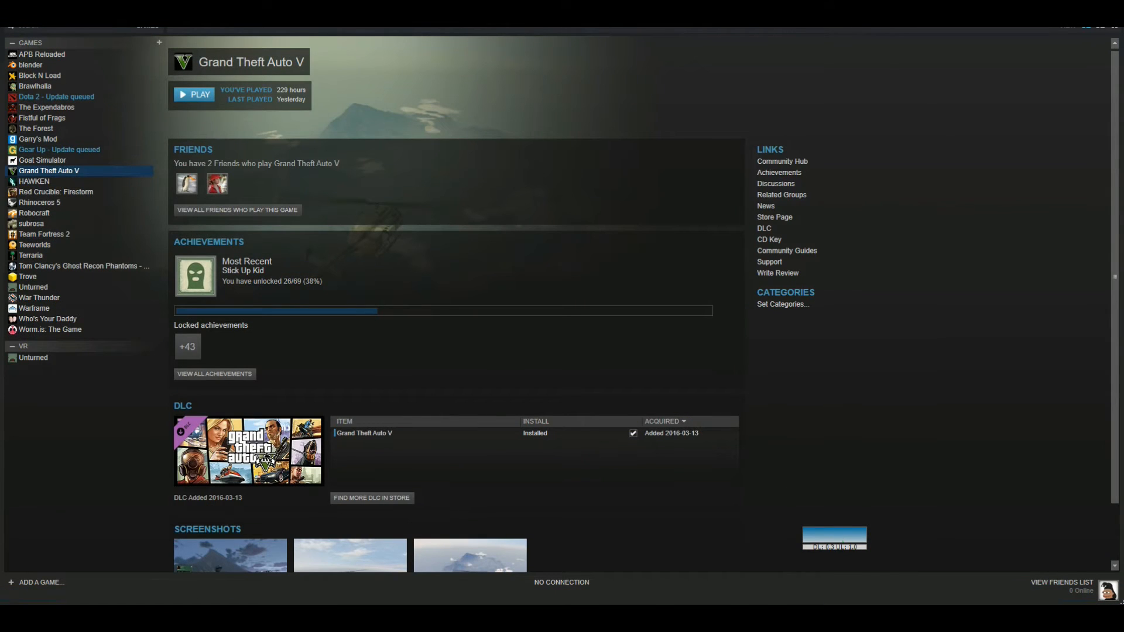
# Step: Browse Grand Theft Auto V's local files from its Steam Properties to reach the install folder
pyautogui.rightClick(48, 171)
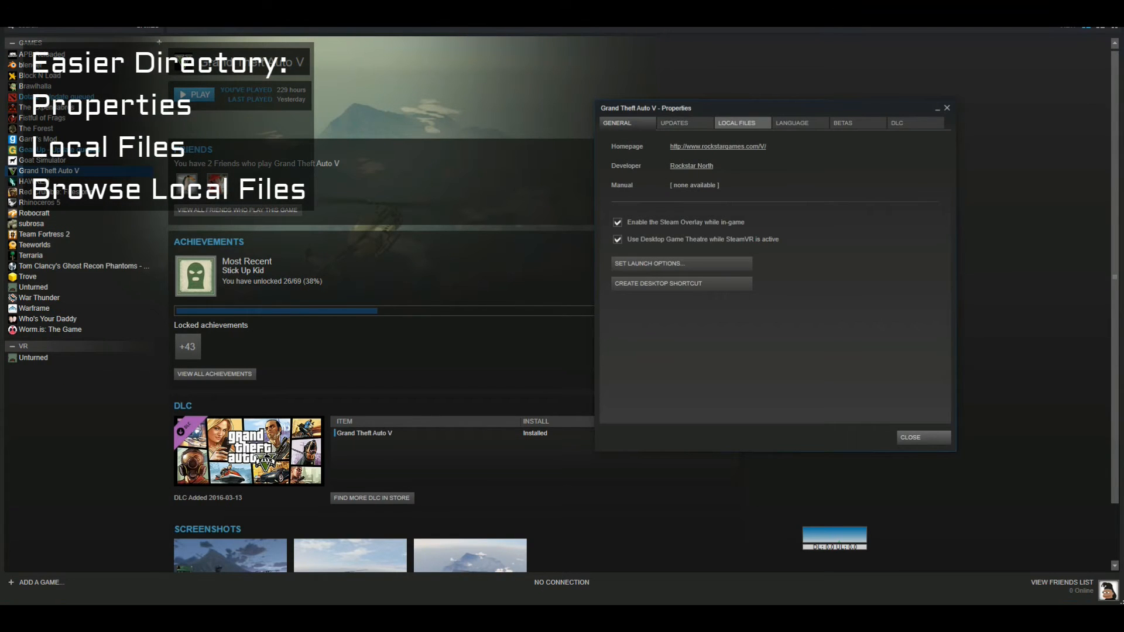
pyautogui.click(742, 123)
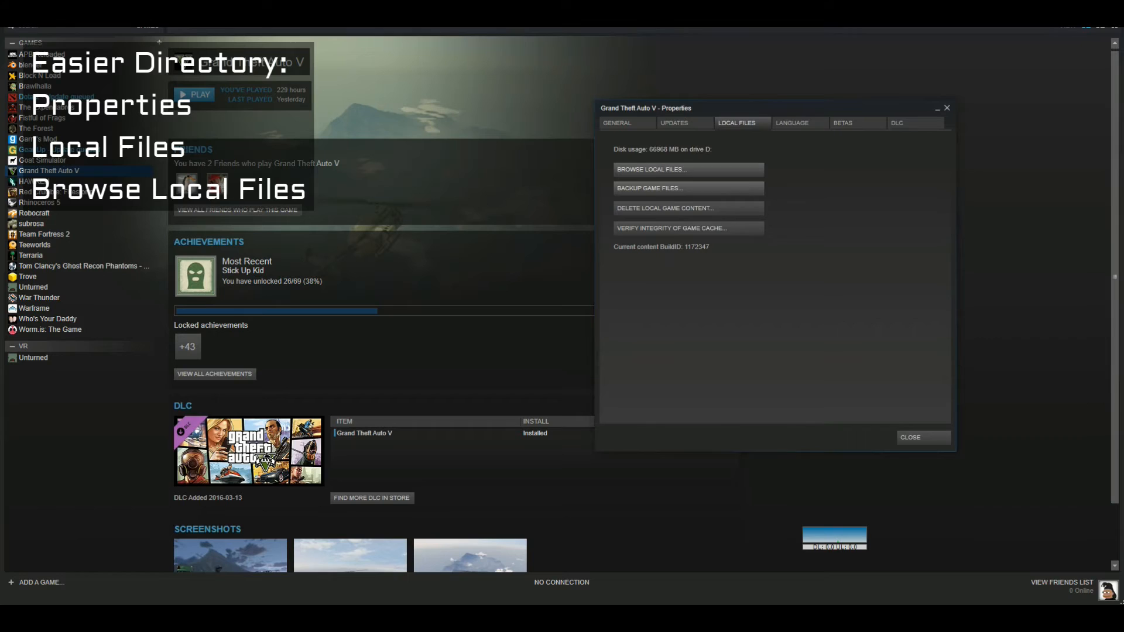
pyautogui.click(651, 169)
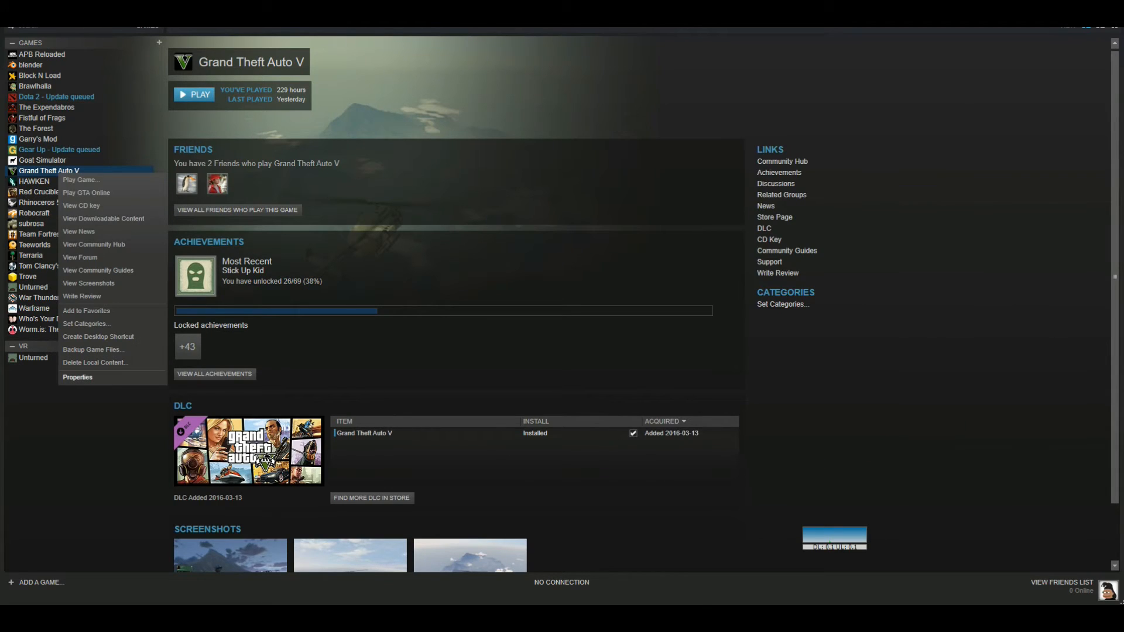
pyautogui.click(77, 377)
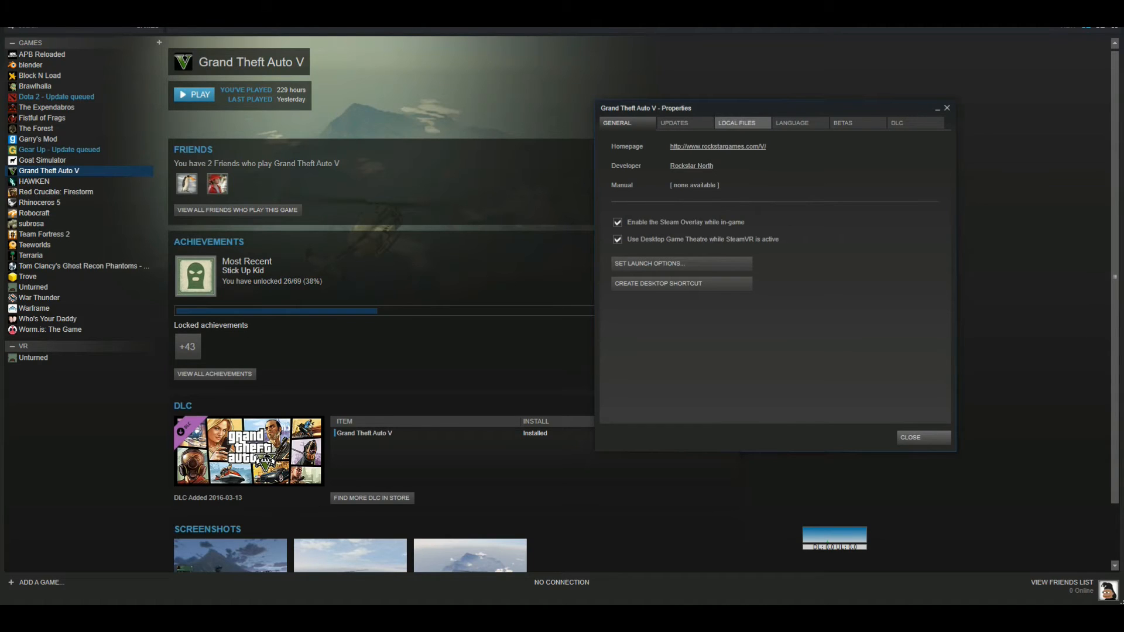
pyautogui.click(742, 123)
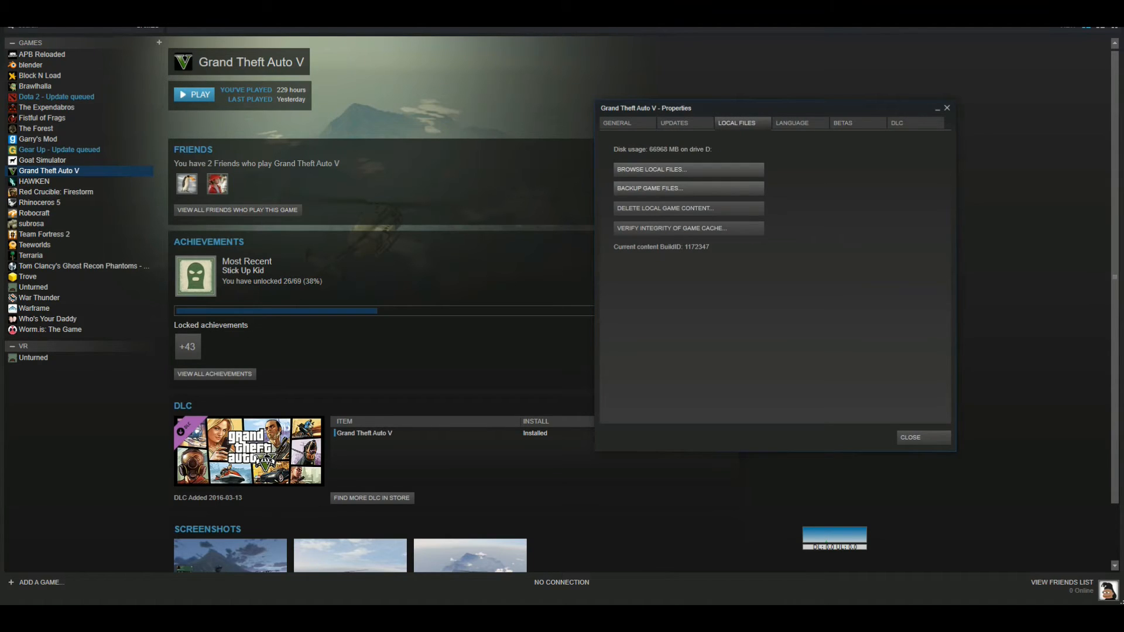
pyautogui.click(650, 169)
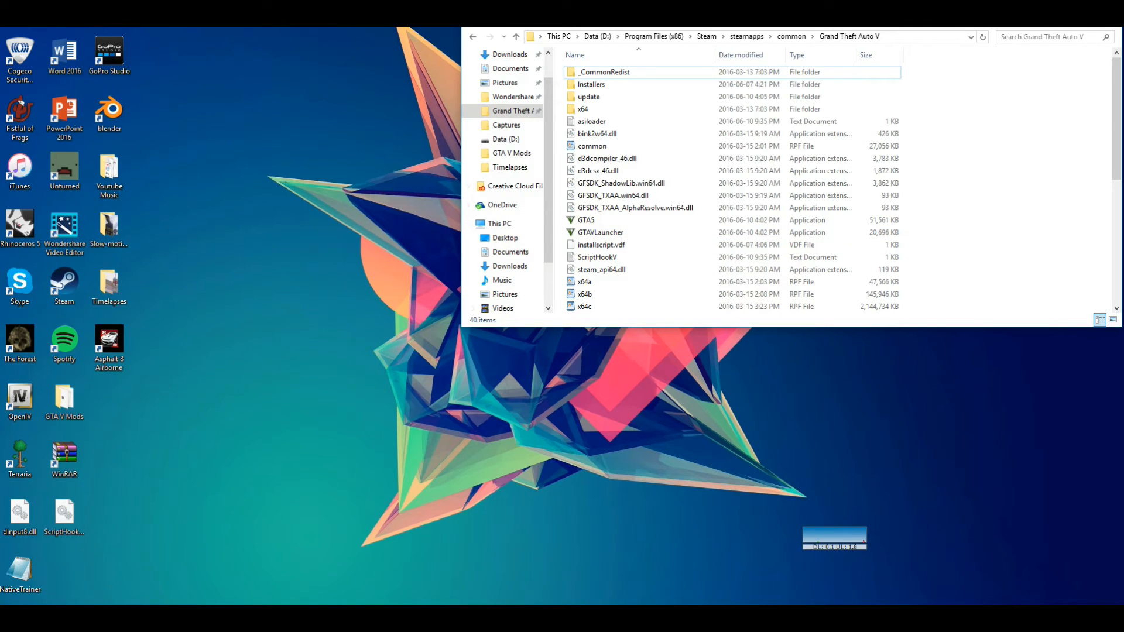
# Step: Paste dinput8.dll, NativeTrainer.asi and ScriptHookV.dll into the game folder, now 43 items
pyautogui.click(588, 96)
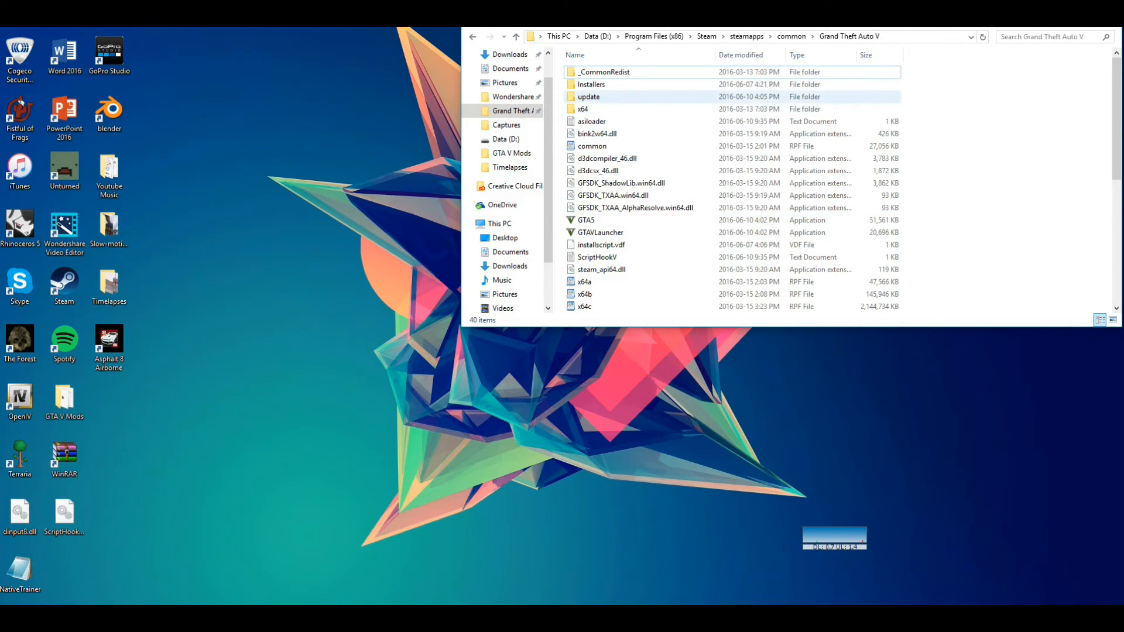
pyautogui.scroll(-3)
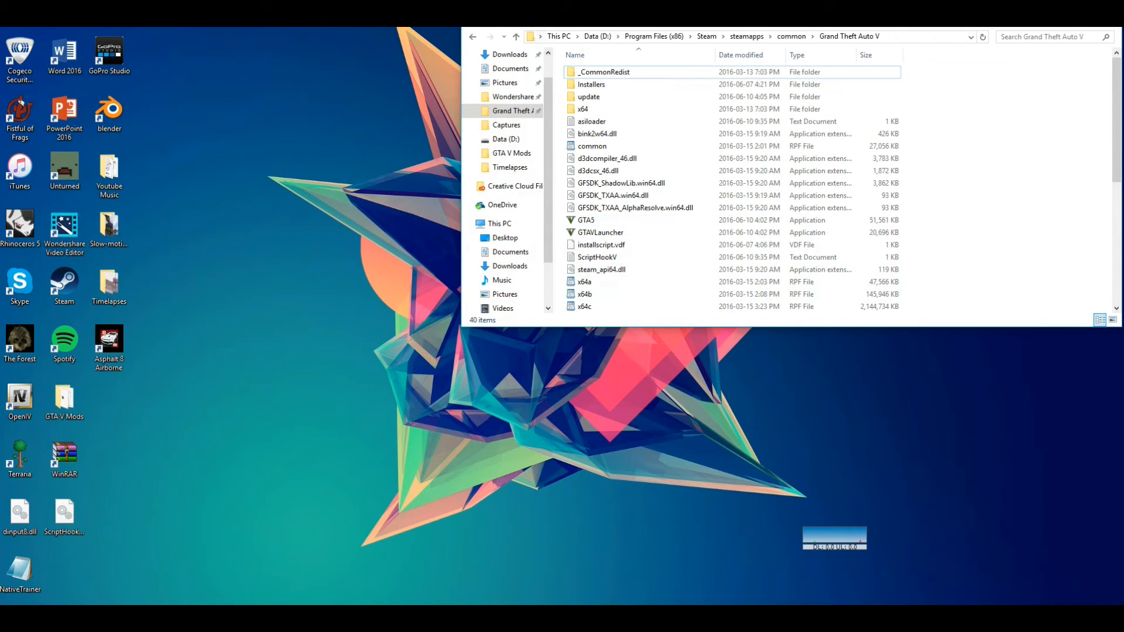
pyautogui.click(606, 158)
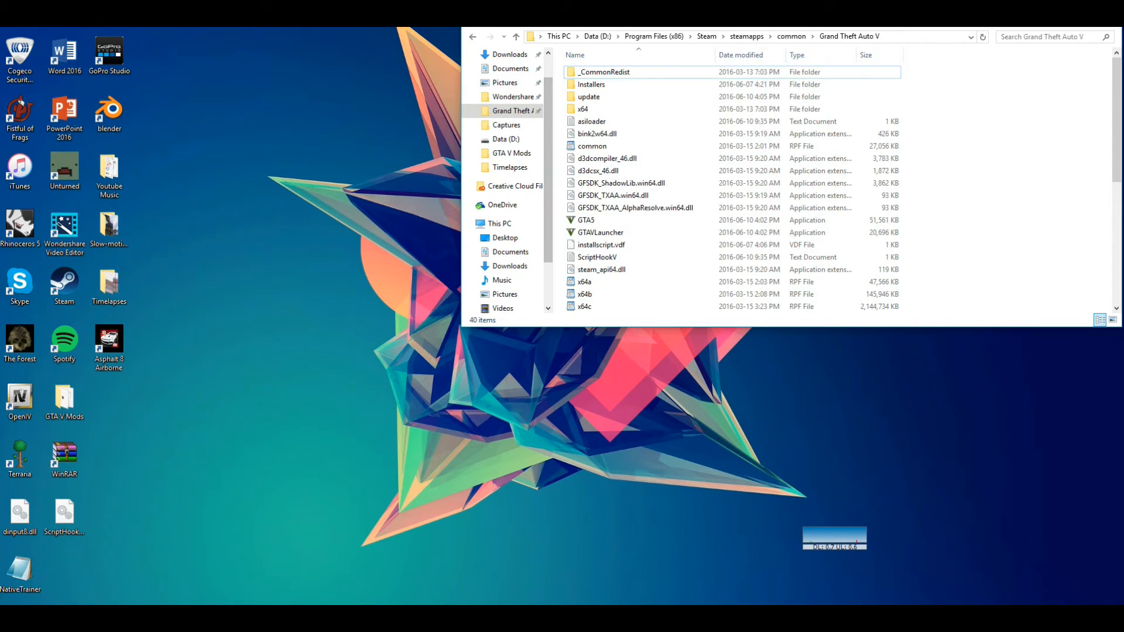
pyautogui.scroll(-3)
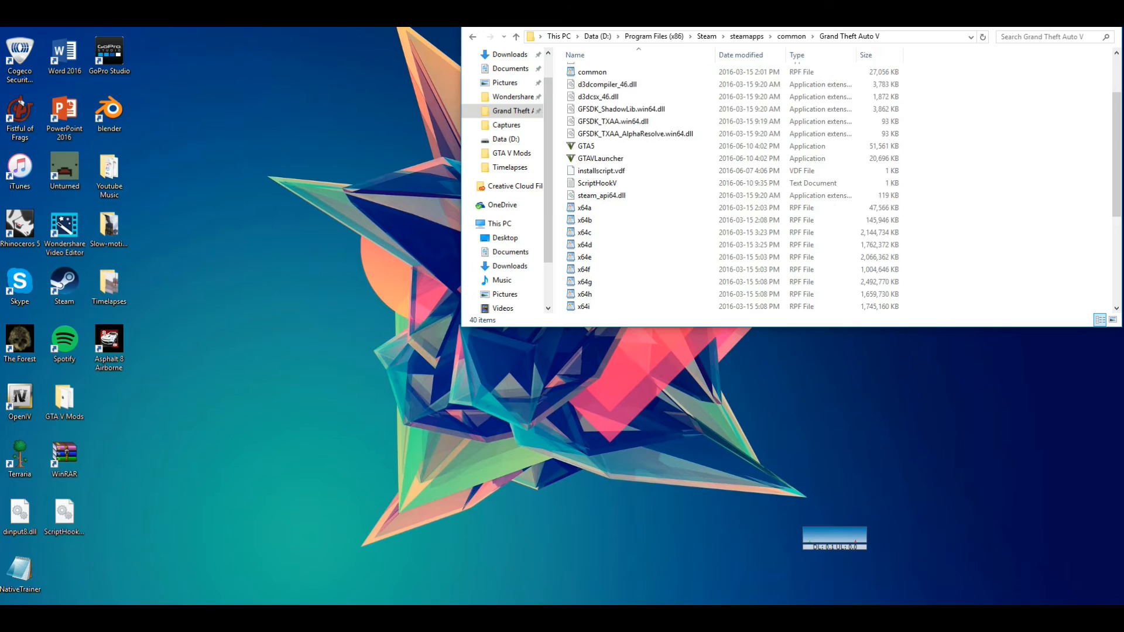
pyautogui.scroll(-3)
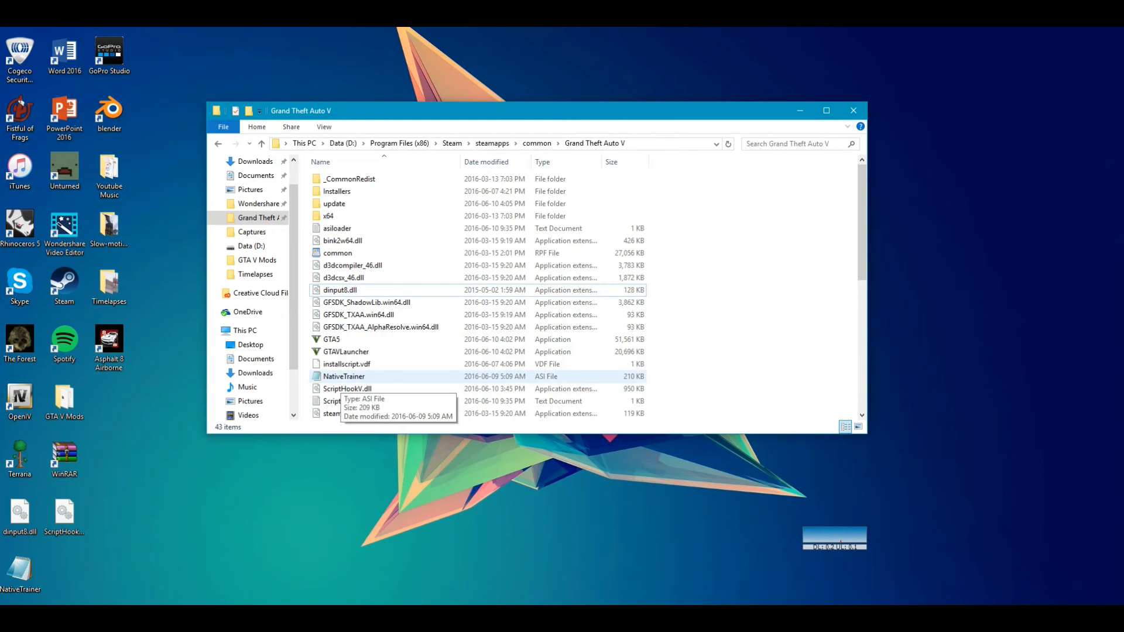
pyautogui.click(337, 252)
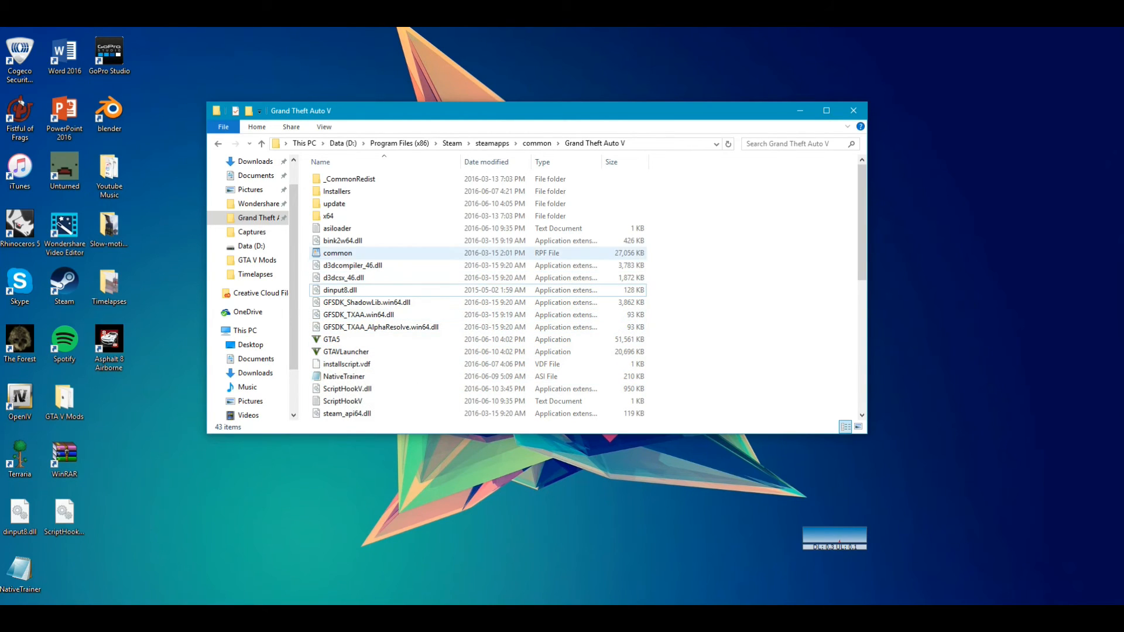
pyautogui.click(343, 376)
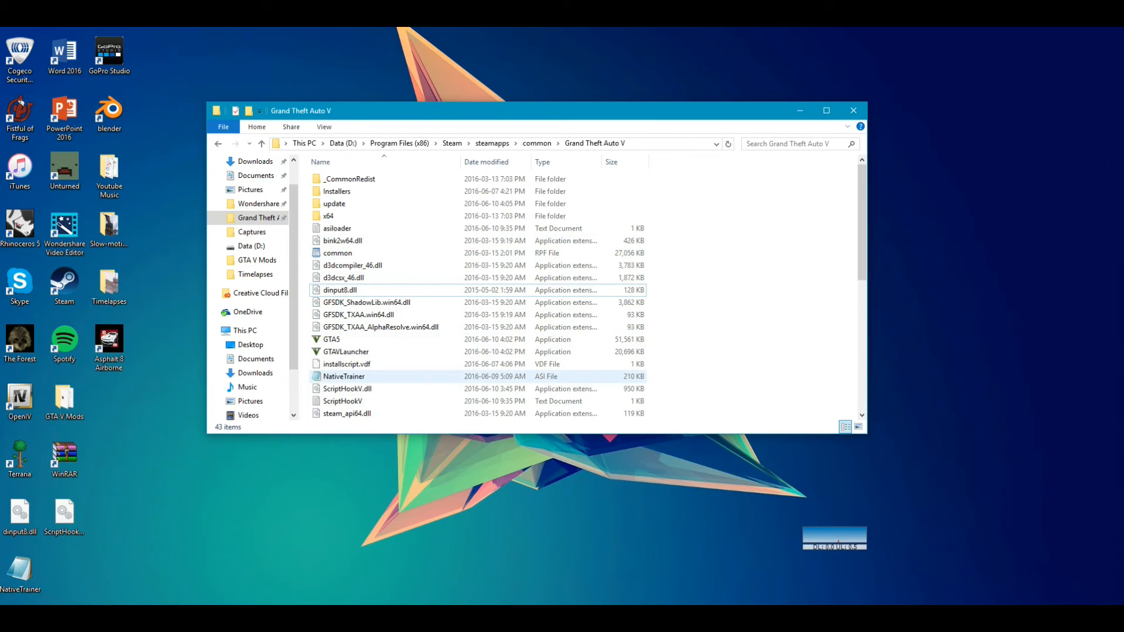
pyautogui.moveTo(344, 376)
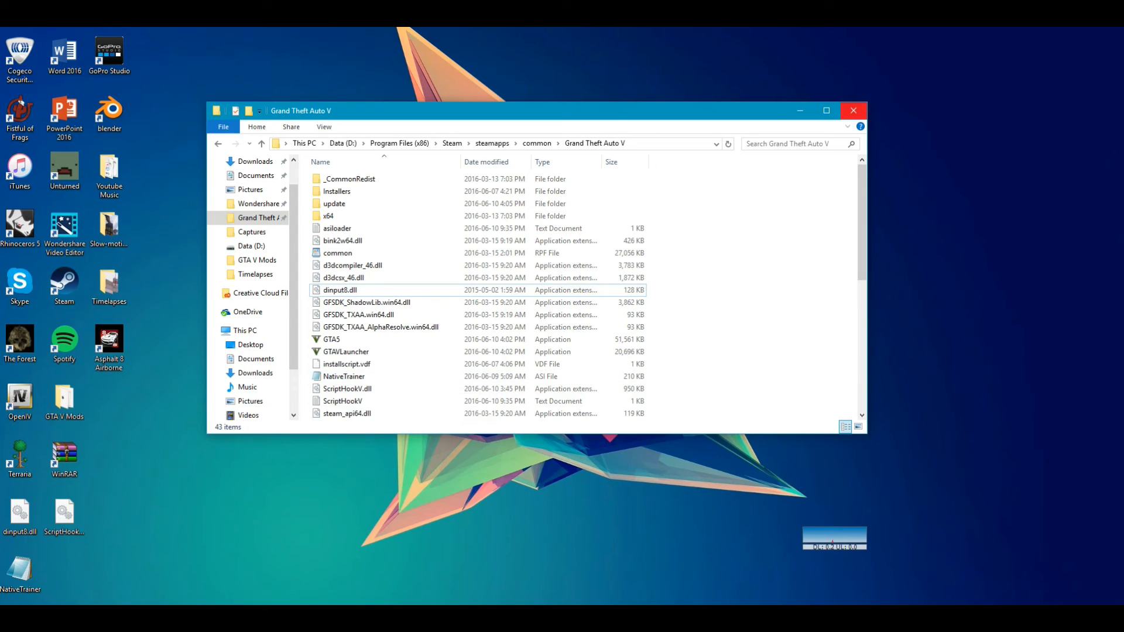
pyautogui.moveTo(853, 110)
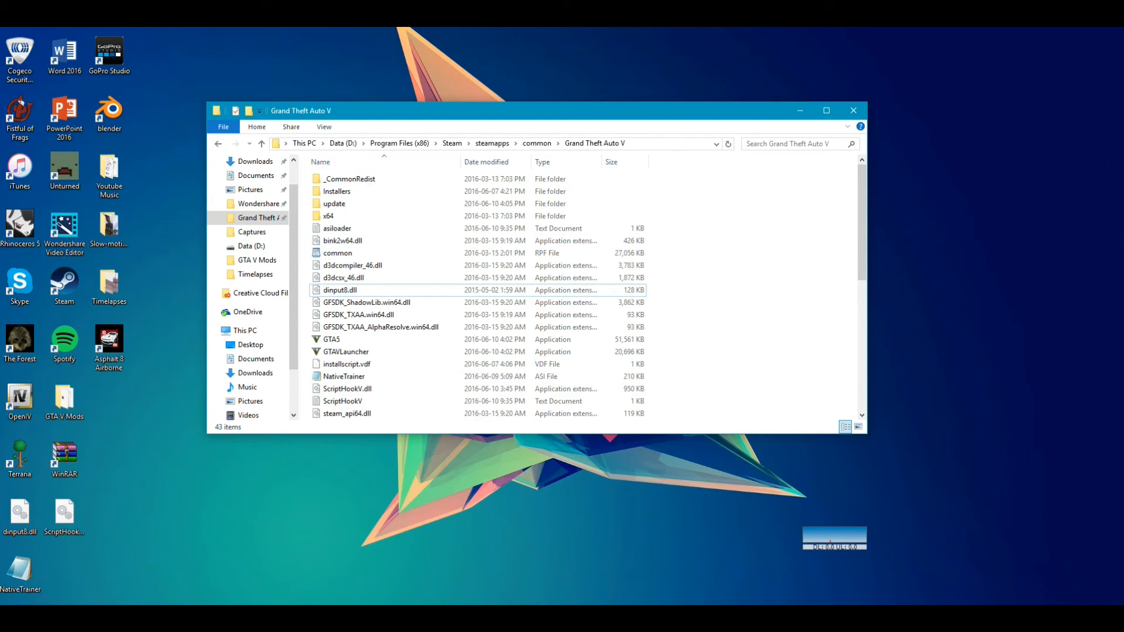
pyautogui.moveTo(853, 111)
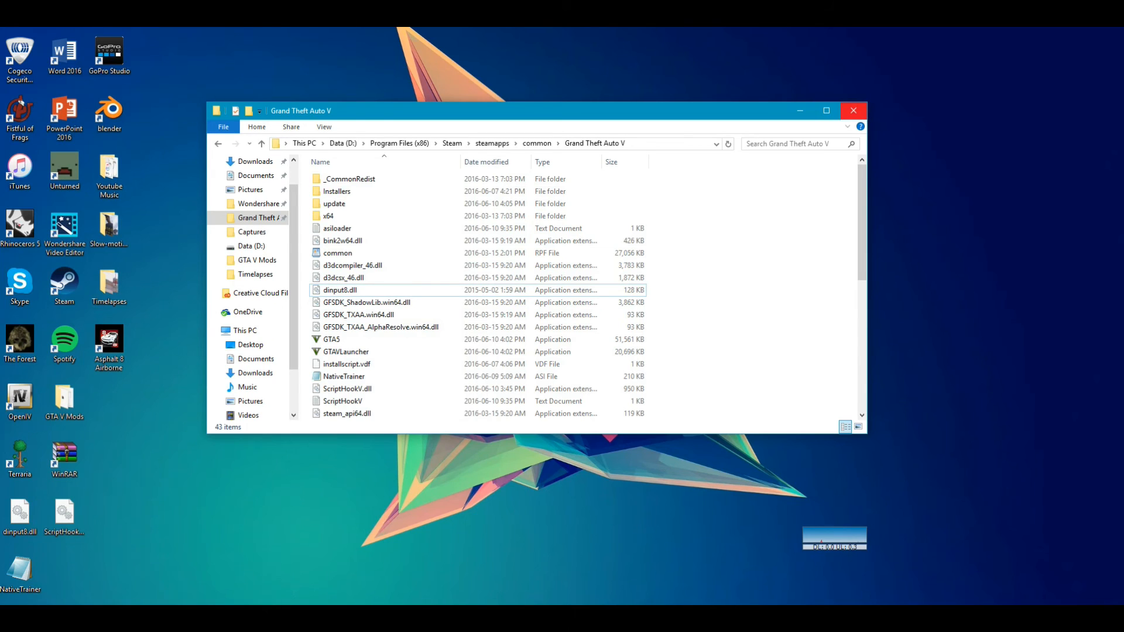
pyautogui.scroll(-3)
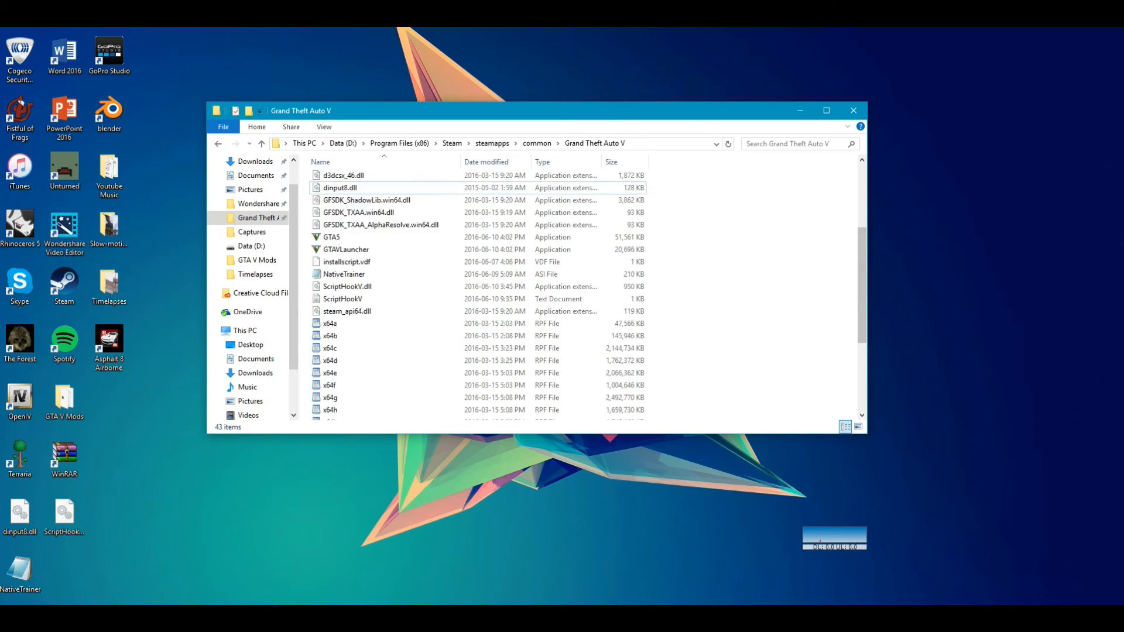